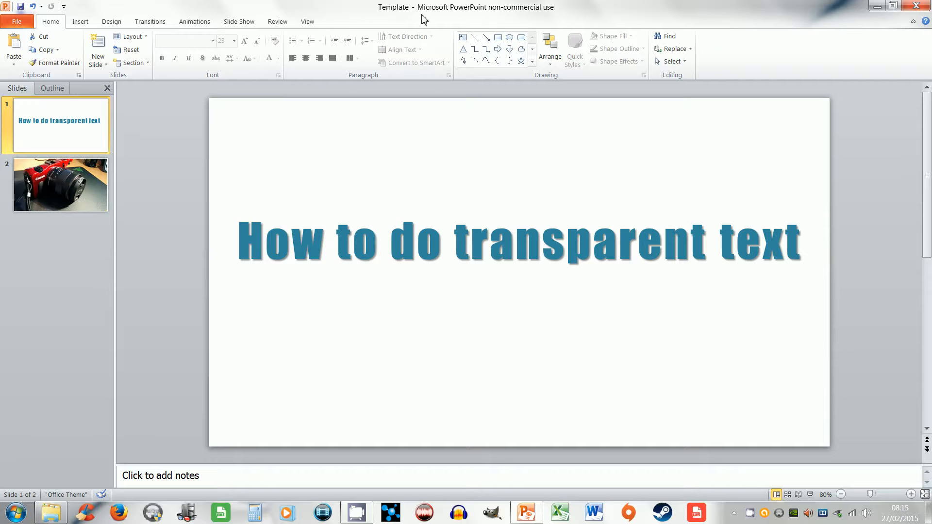
{"action": "mouse_move", "coordinate": [512, 23]}
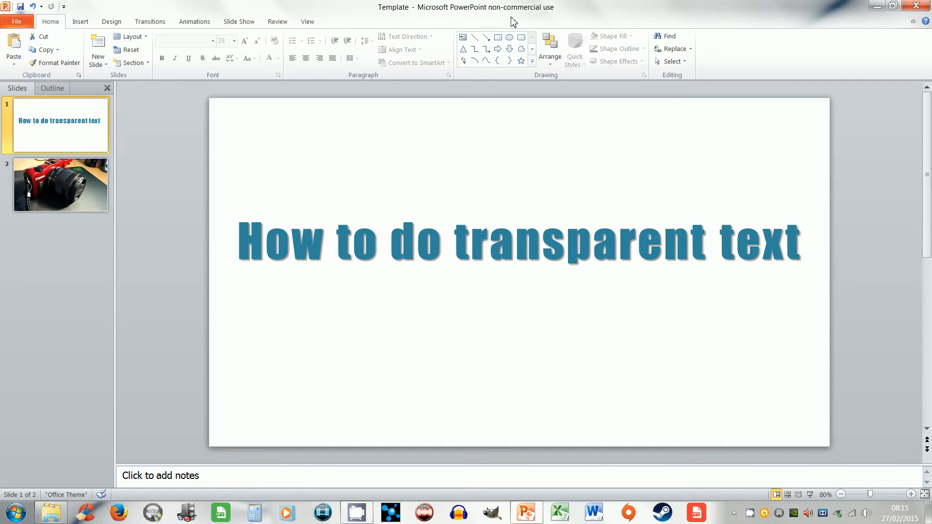
- Copy the heading text box from the title slide
{"action": "left_click", "coordinate": [60, 185]}
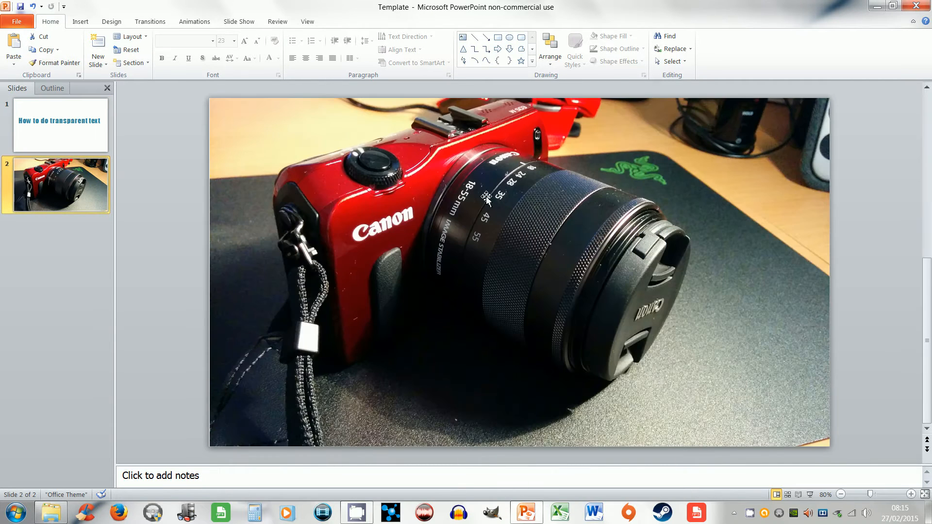
{"action": "mouse_move", "coordinate": [514, 258]}
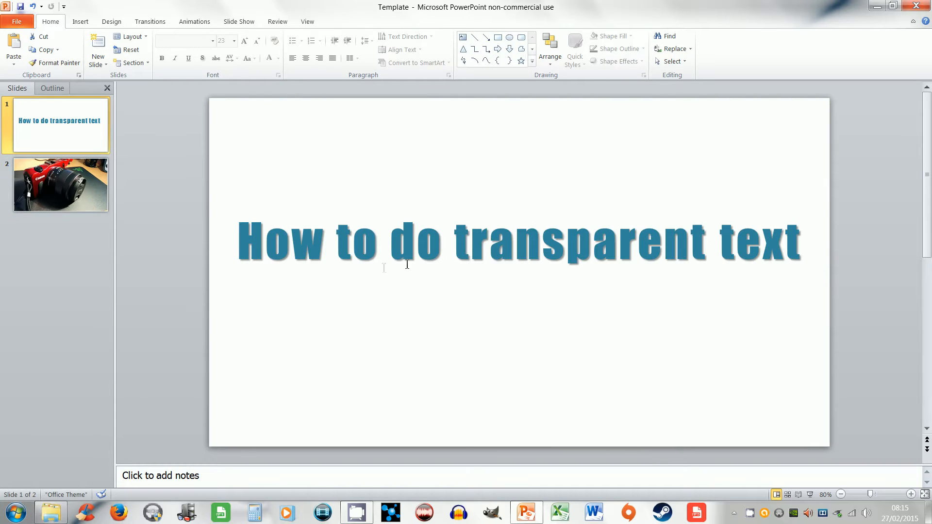
{"action": "left_click", "coordinate": [410, 245]}
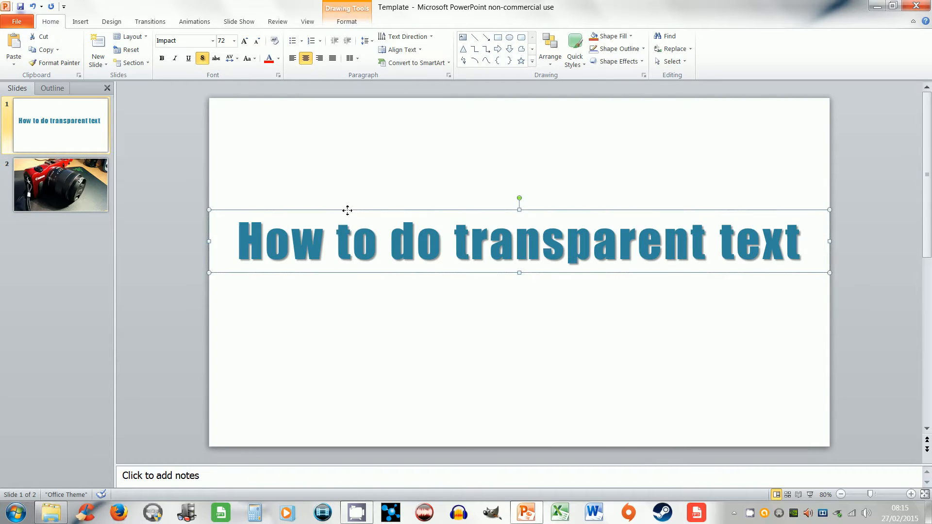
{"action": "right_click", "coordinate": [347, 240]}
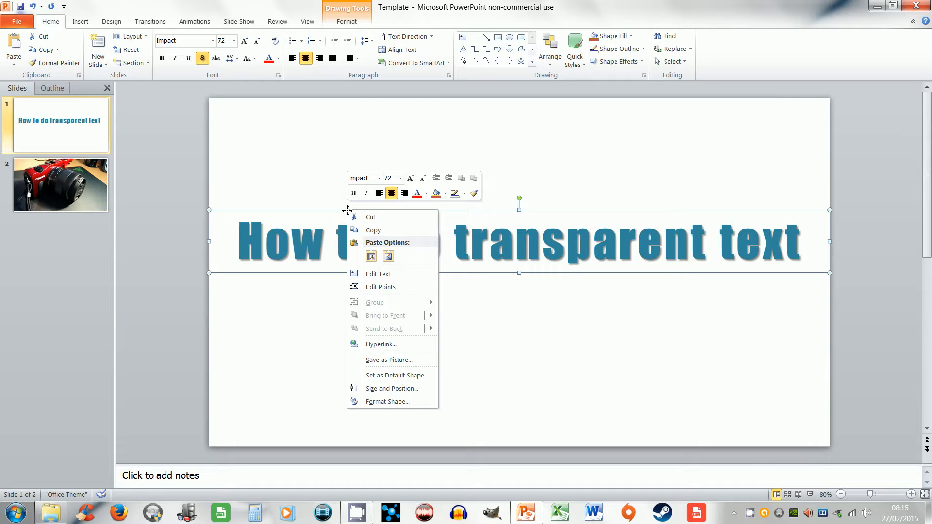
{"action": "left_click", "coordinate": [267, 223]}
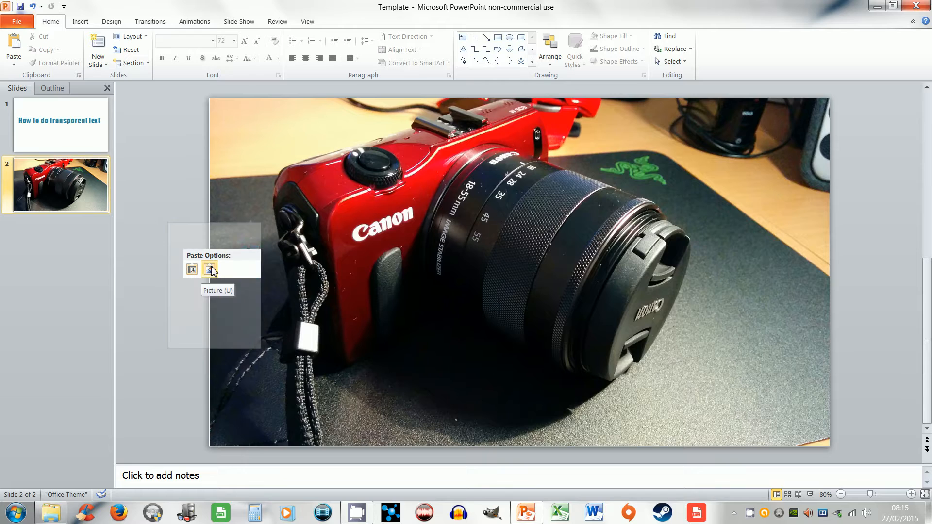
- Paste the heading on the camera photo slide as a picture, recoloured Black and White: 25%
{"action": "left_click", "coordinate": [210, 269]}
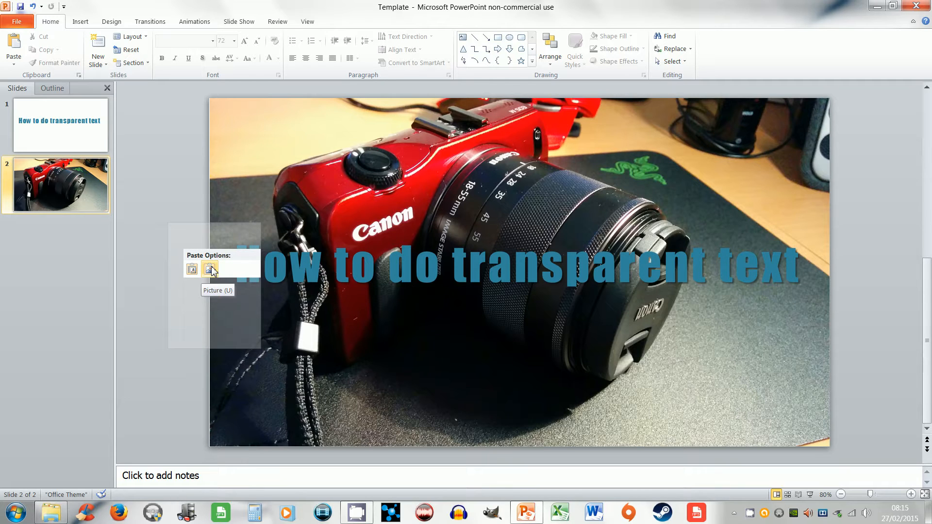
{"action": "left_click", "coordinate": [209, 269]}
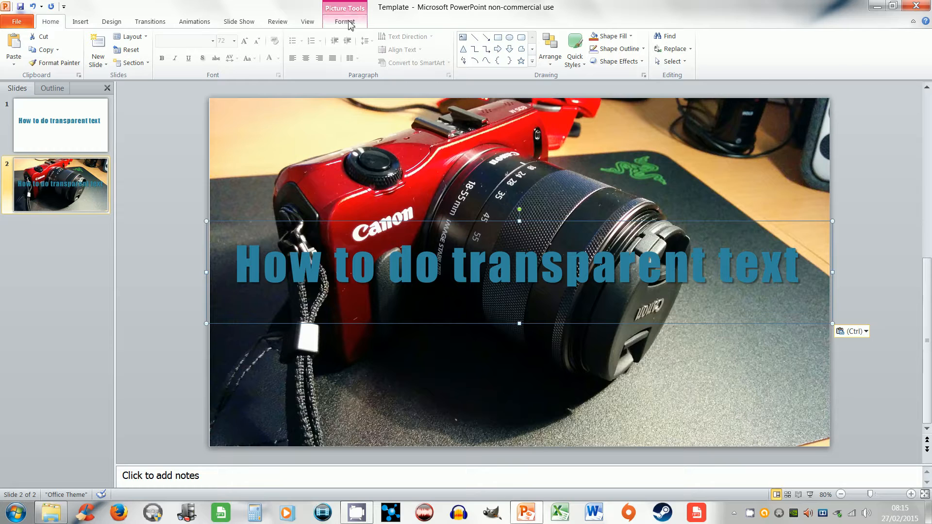
{"action": "left_click", "coordinate": [88, 44]}
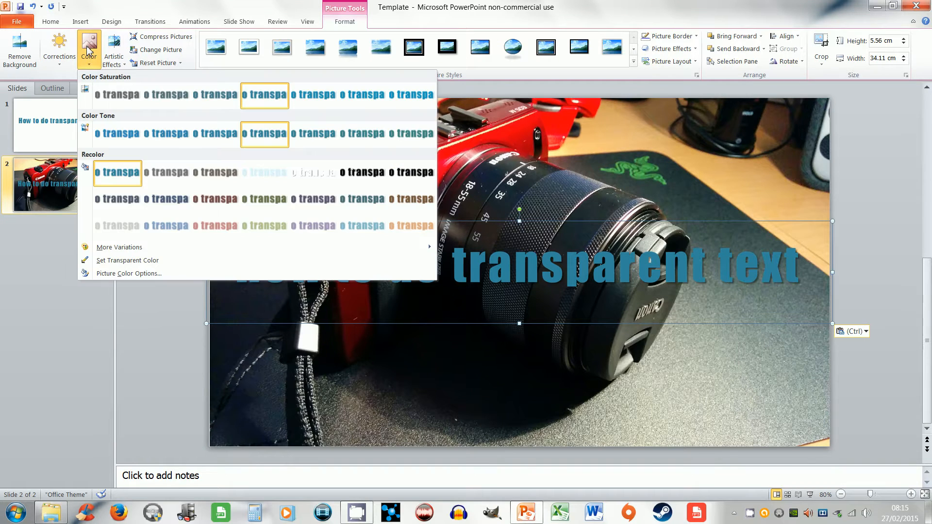
{"action": "mouse_move", "coordinate": [305, 178]}
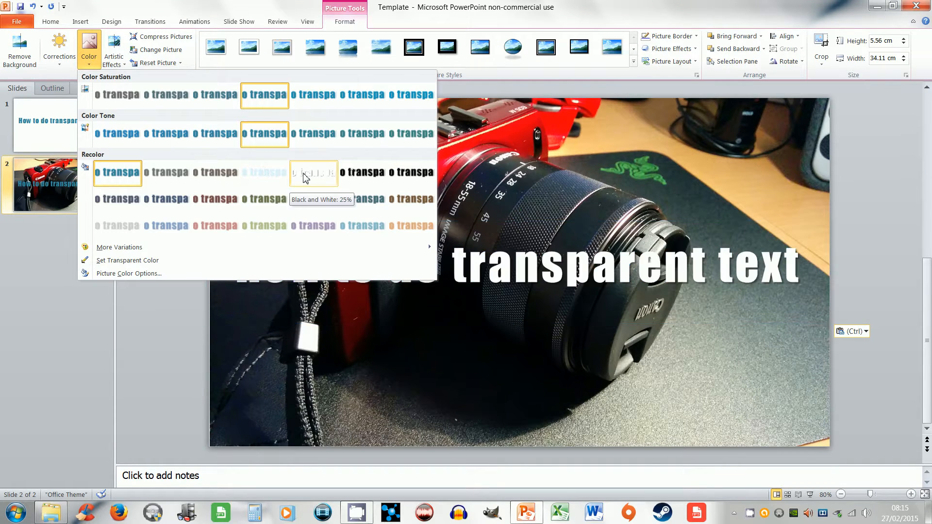
{"action": "left_click", "coordinate": [313, 173]}
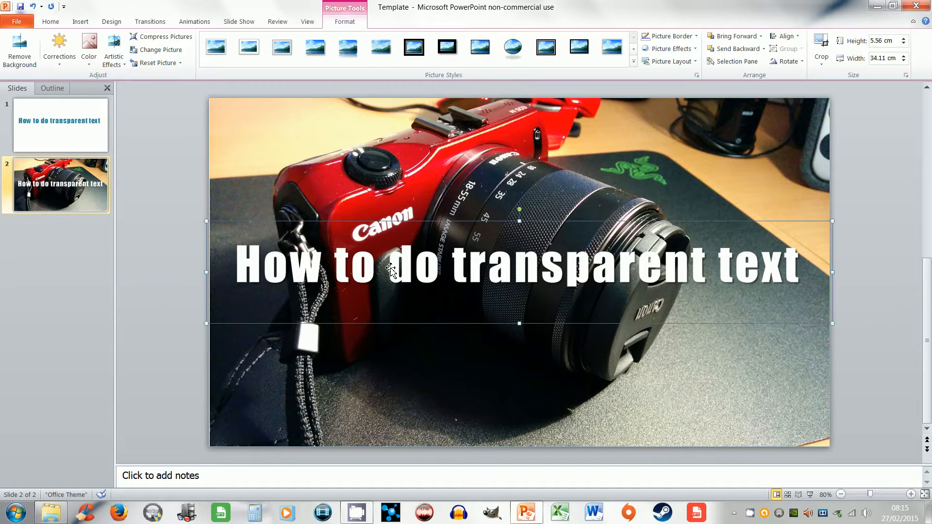
- Save the white heading picture as a PNG file named 'how to'
{"action": "right_click", "coordinate": [389, 270]}
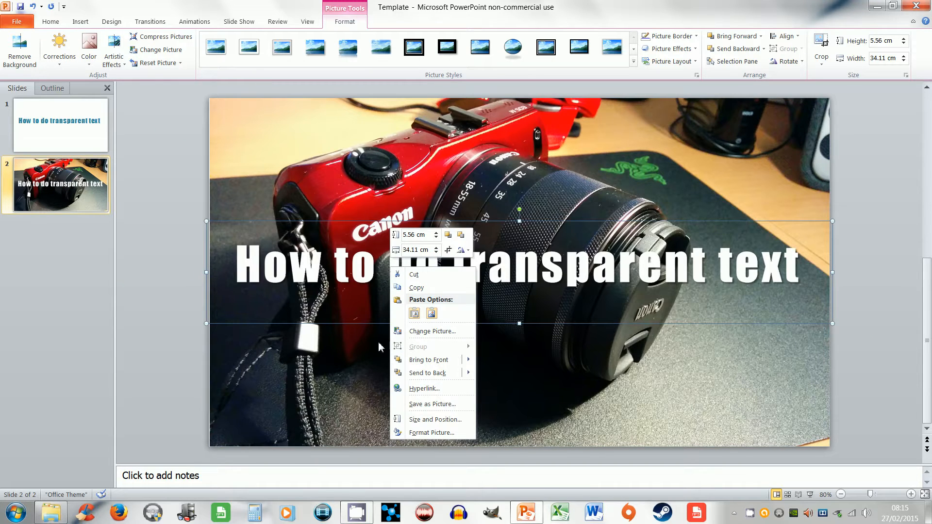
{"action": "mouse_move", "coordinate": [432, 373]}
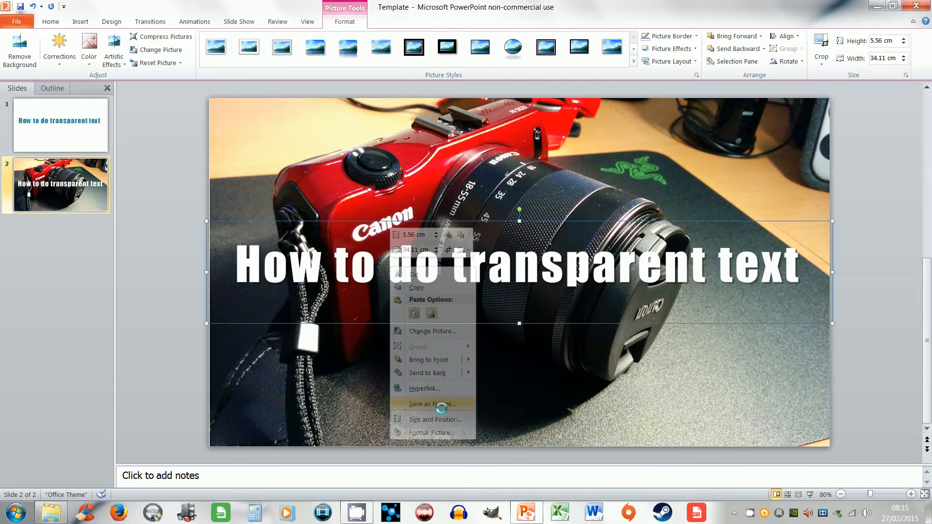
{"action": "left_click", "coordinate": [433, 404]}
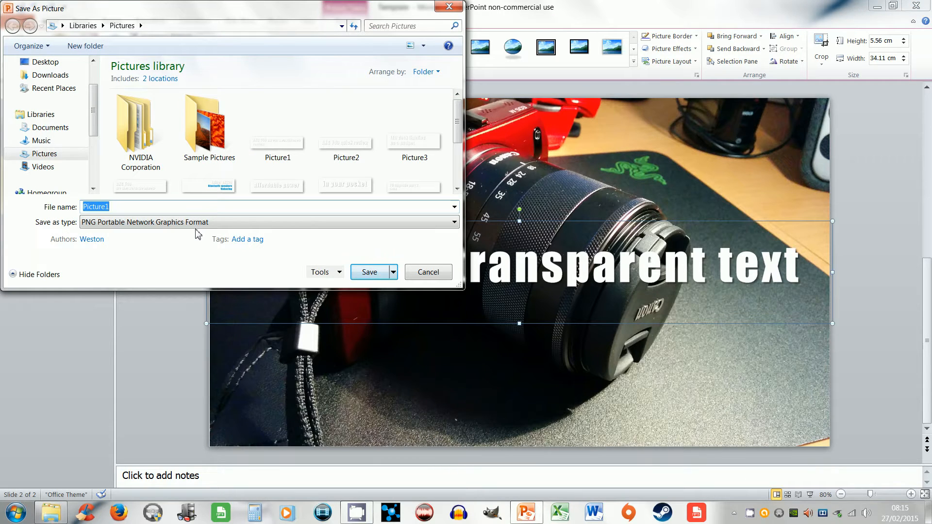
{"action": "type", "text": "how to"}
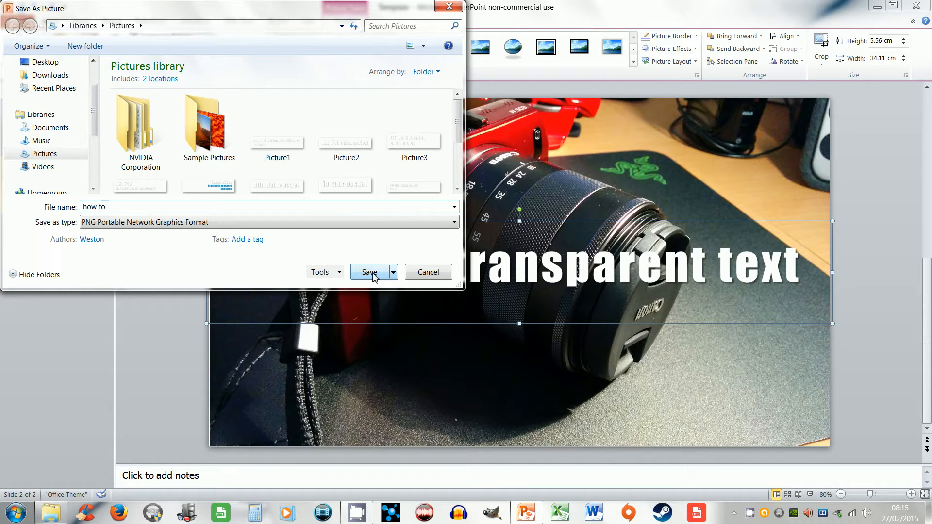
{"action": "left_click", "coordinate": [369, 271]}
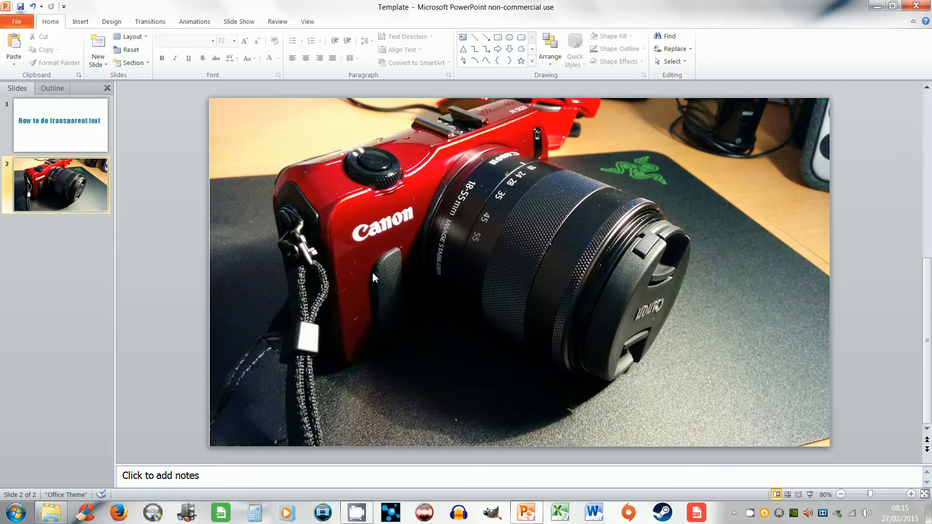
- Draw a wide blue rectangle across the middle of the camera photo slide
{"action": "left_click", "coordinate": [80, 21]}
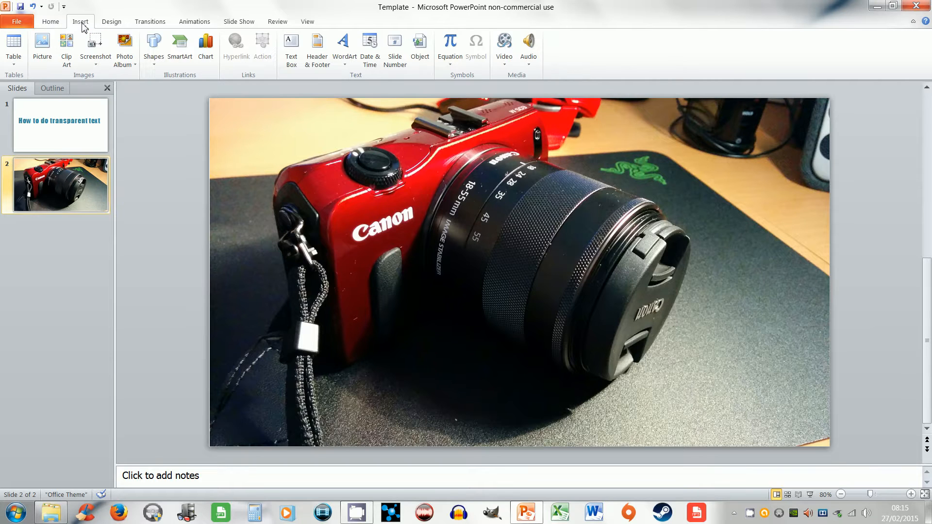
{"action": "mouse_move", "coordinate": [153, 46]}
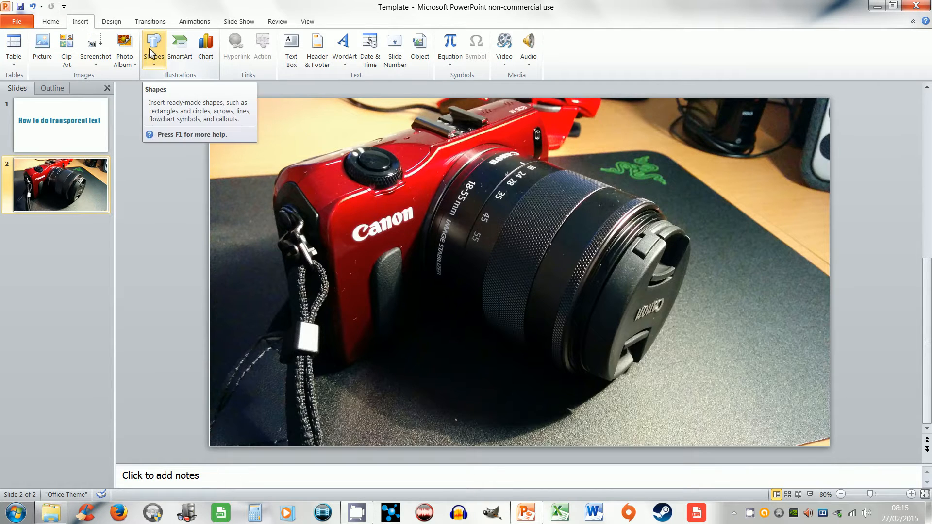
{"action": "left_click", "coordinate": [153, 47]}
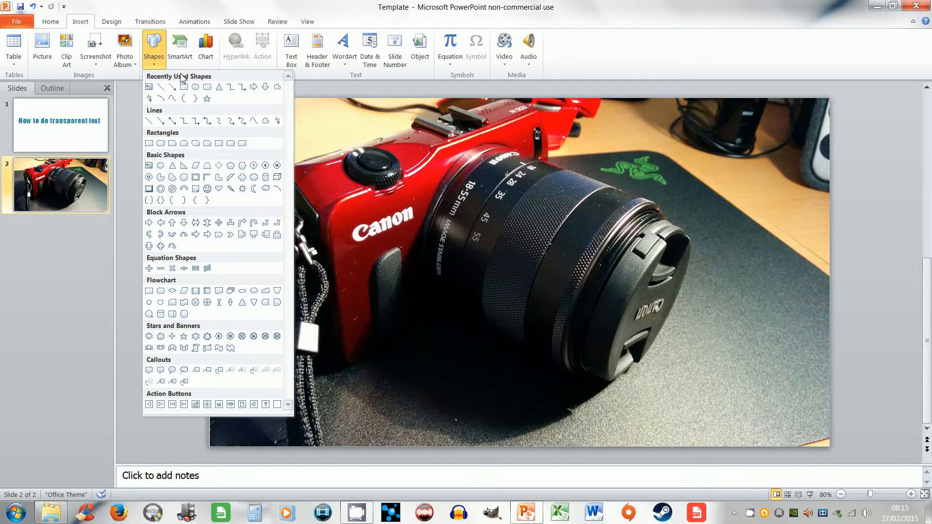
{"action": "mouse_move", "coordinate": [183, 86]}
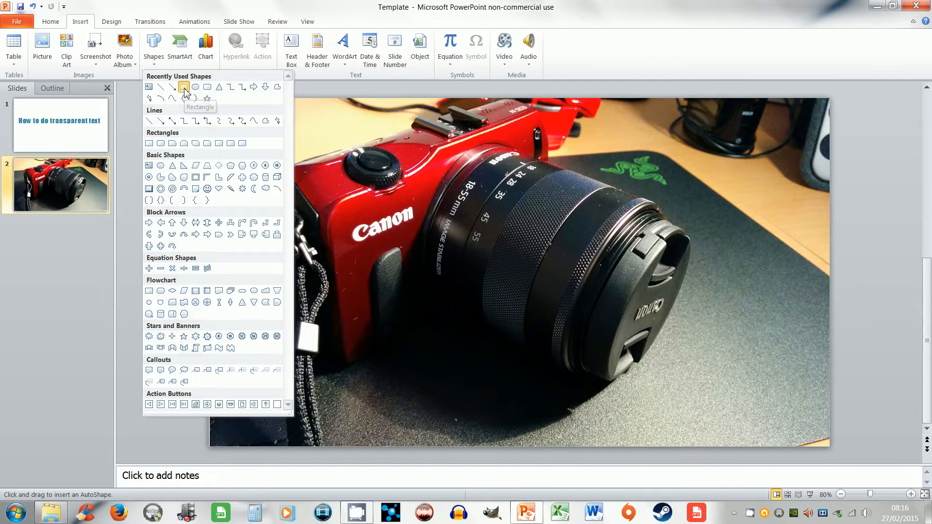
{"action": "left_click", "coordinate": [183, 86]}
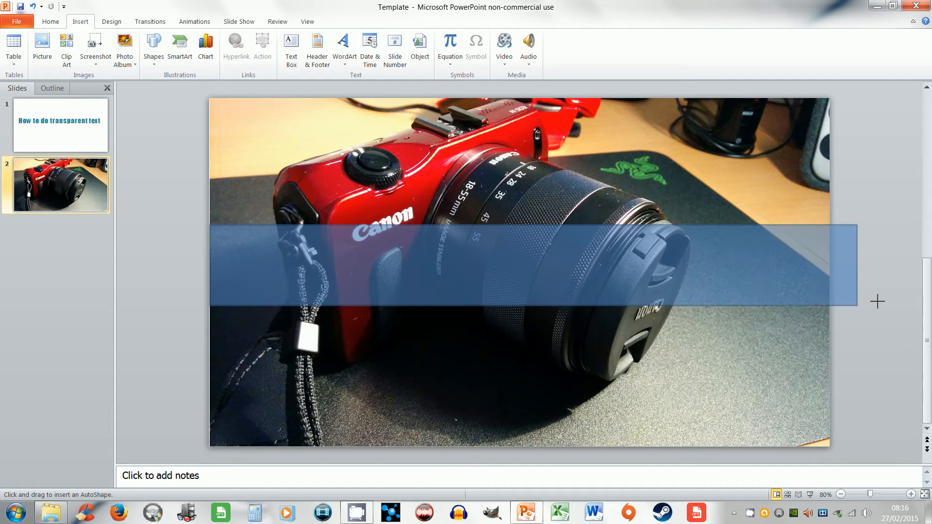
{"action": "left_click_drag", "start_coordinate": [209, 224], "coordinate": [831, 300]}
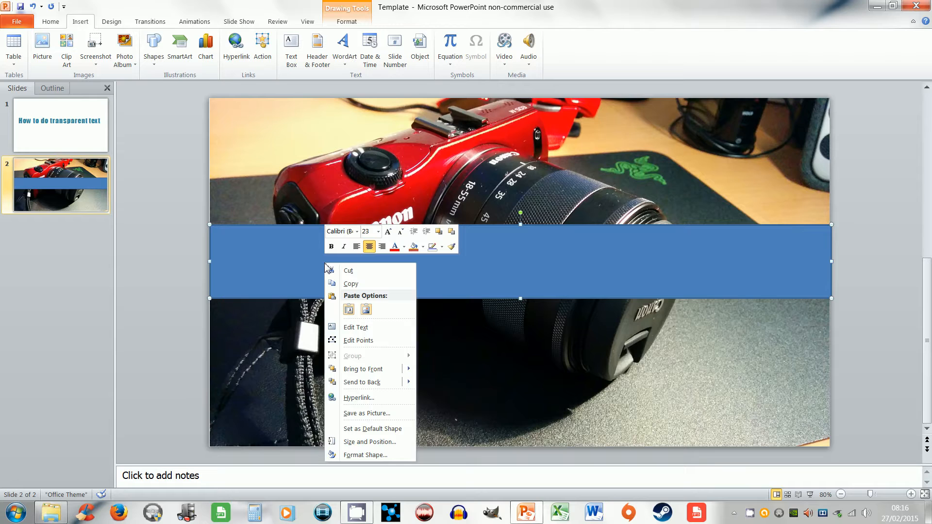
{"action": "mouse_move", "coordinate": [365, 454]}
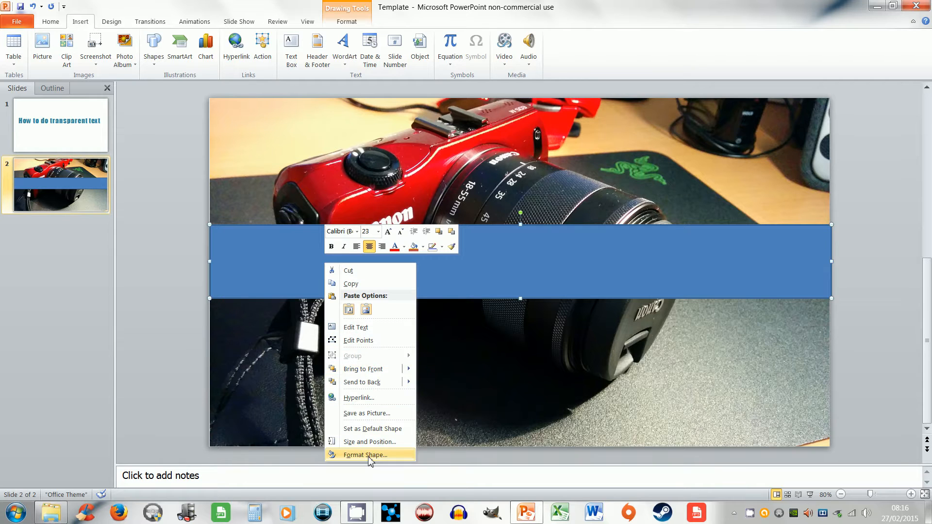
- Fill the blue rectangle with the saved 'how to' picture
{"action": "left_click", "coordinate": [366, 455]}
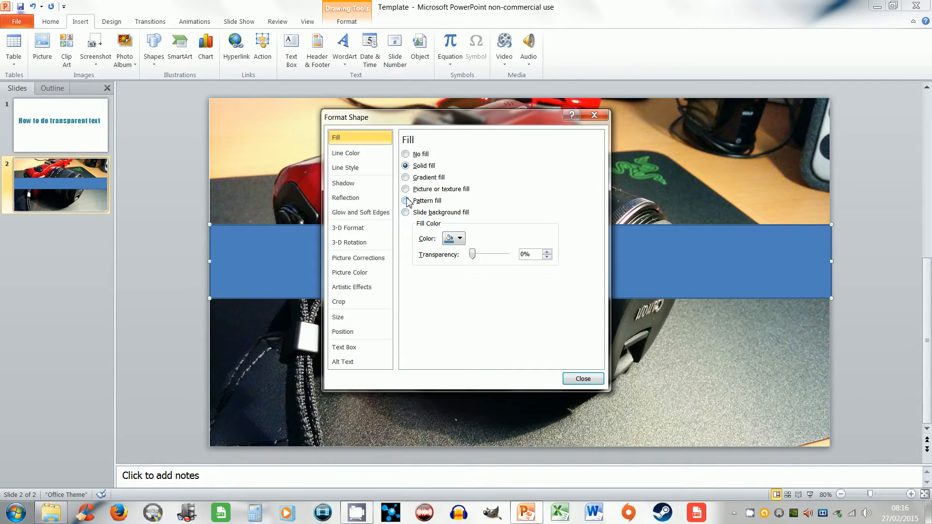
{"action": "left_click", "coordinate": [406, 189]}
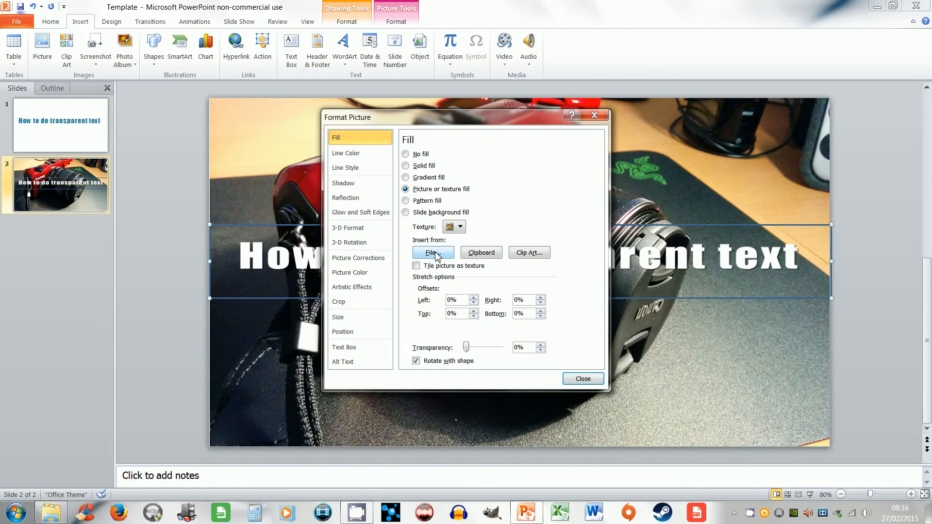
{"action": "left_click", "coordinate": [432, 253]}
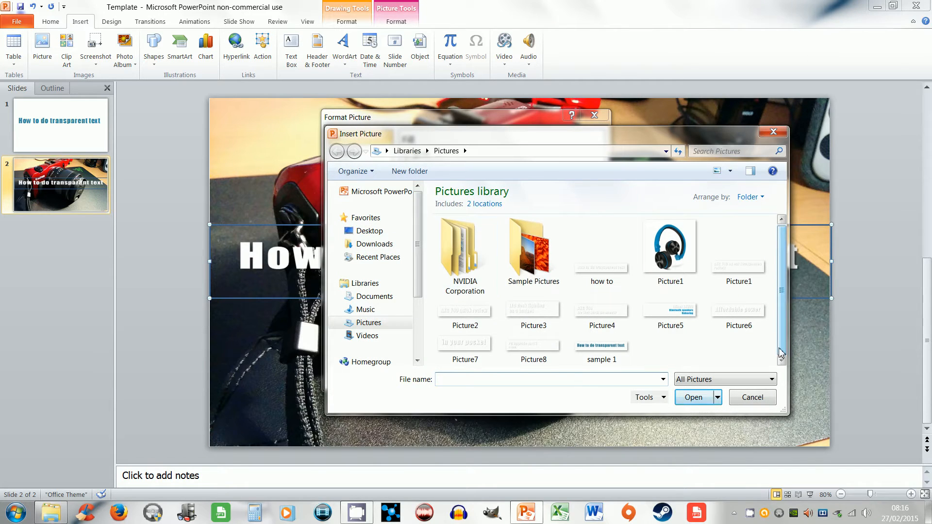
{"action": "left_click", "coordinate": [602, 247]}
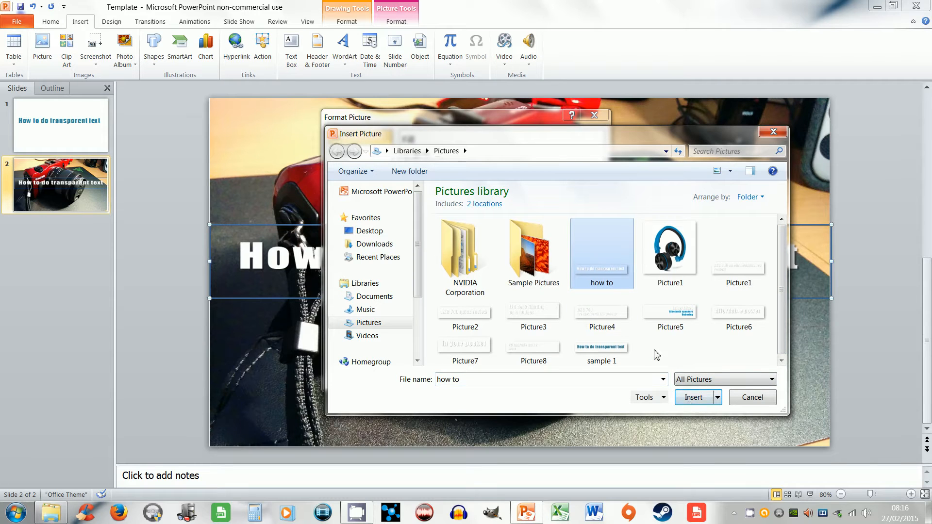
{"action": "left_click", "coordinate": [693, 397]}
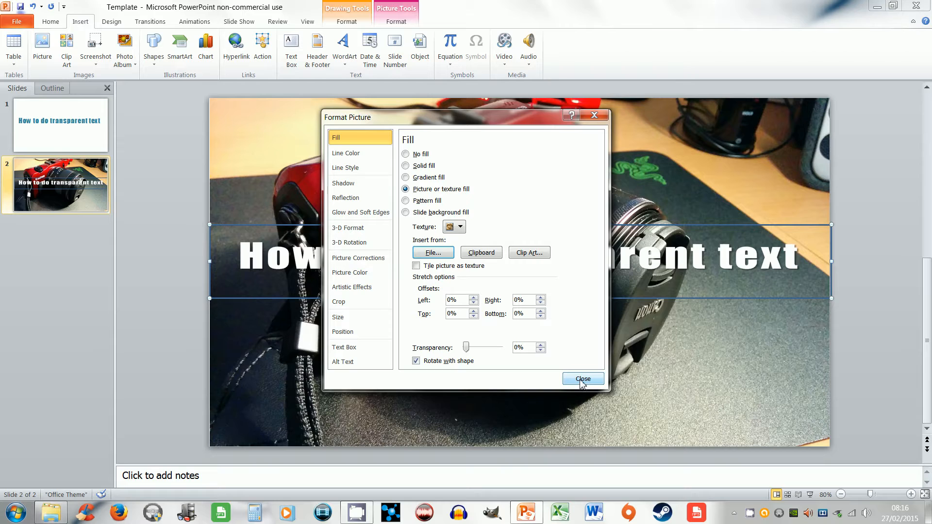
{"action": "left_click", "coordinate": [583, 378]}
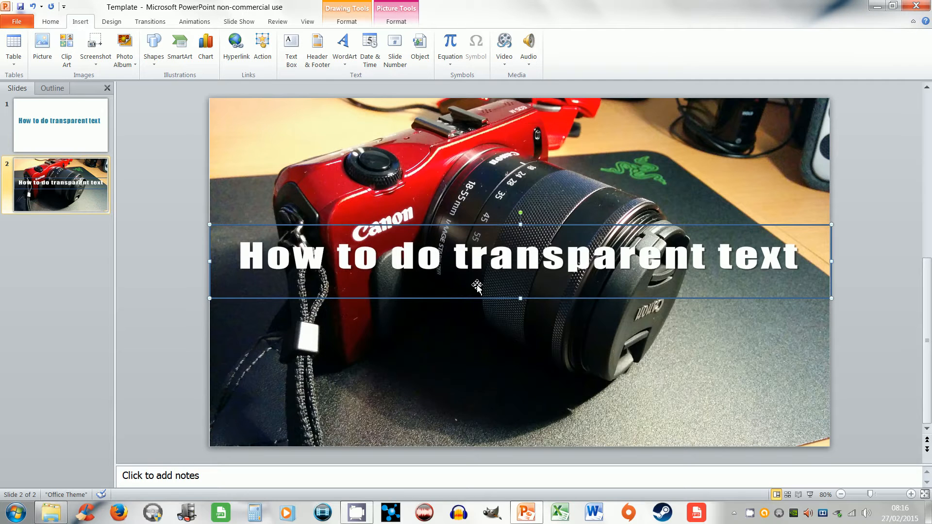
{"action": "mouse_move", "coordinate": [672, 309]}
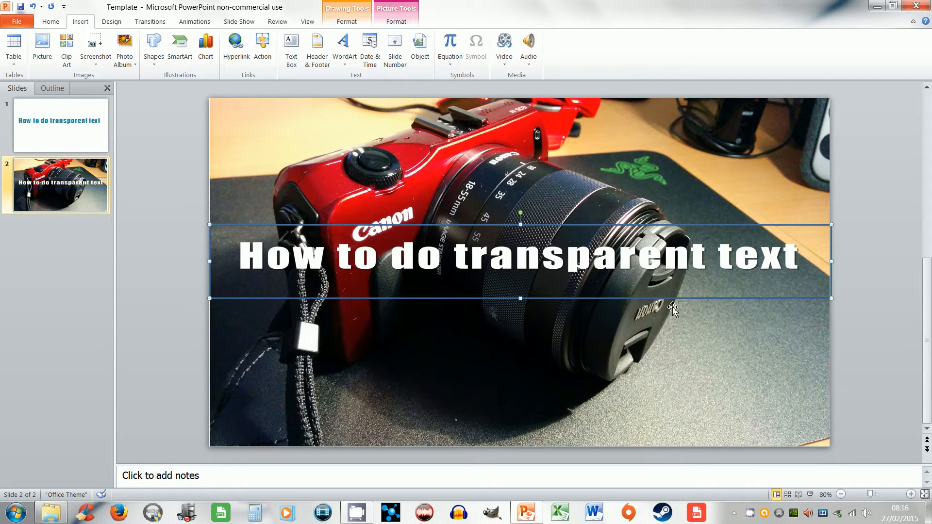
- Set the heading picture's border to No Outline
{"action": "left_click", "coordinate": [396, 21]}
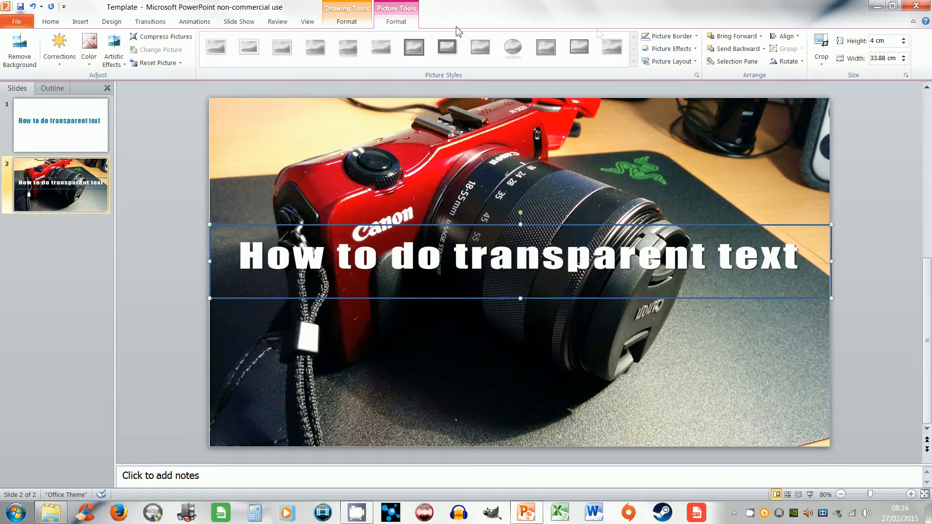
{"action": "left_click", "coordinate": [695, 36]}
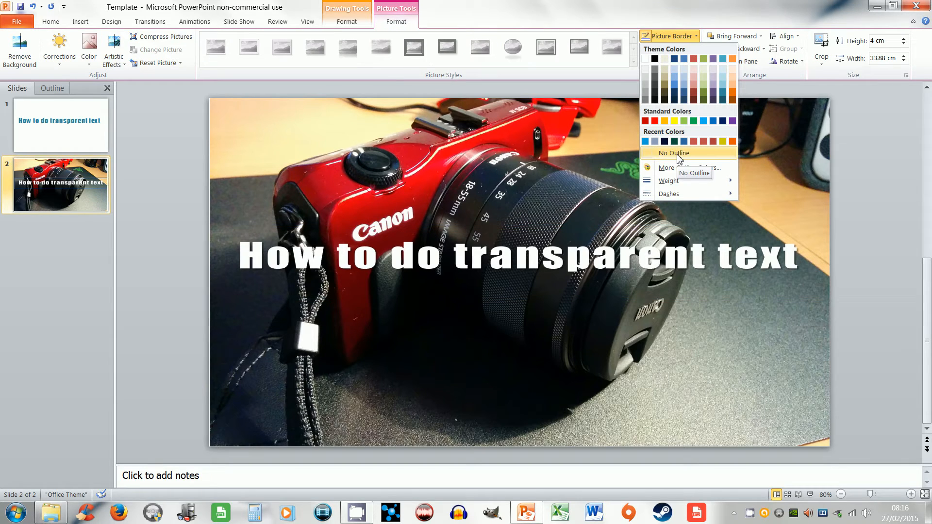
{"action": "left_click", "coordinate": [673, 152]}
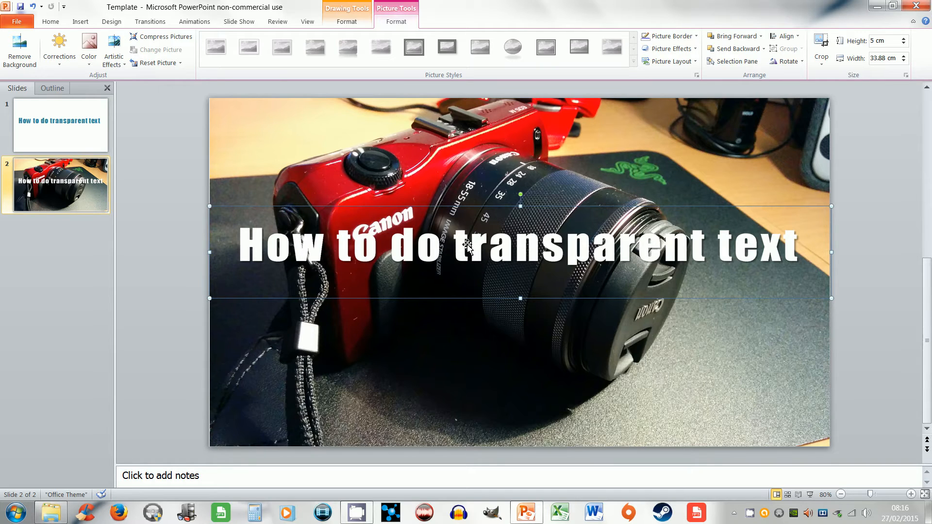
- Set the heading picture fill transparency to 58% in Format Picture
{"action": "right_click", "coordinate": [467, 247]}
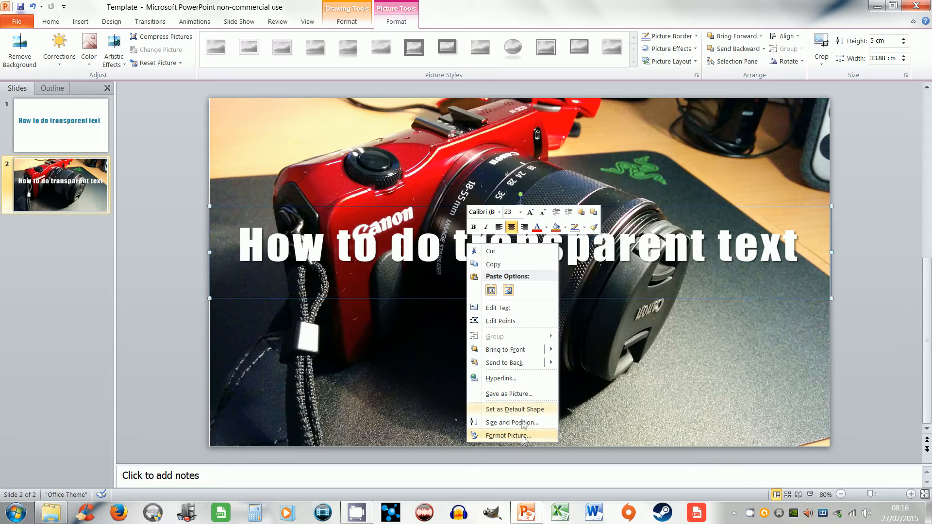
{"action": "left_click", "coordinate": [508, 435]}
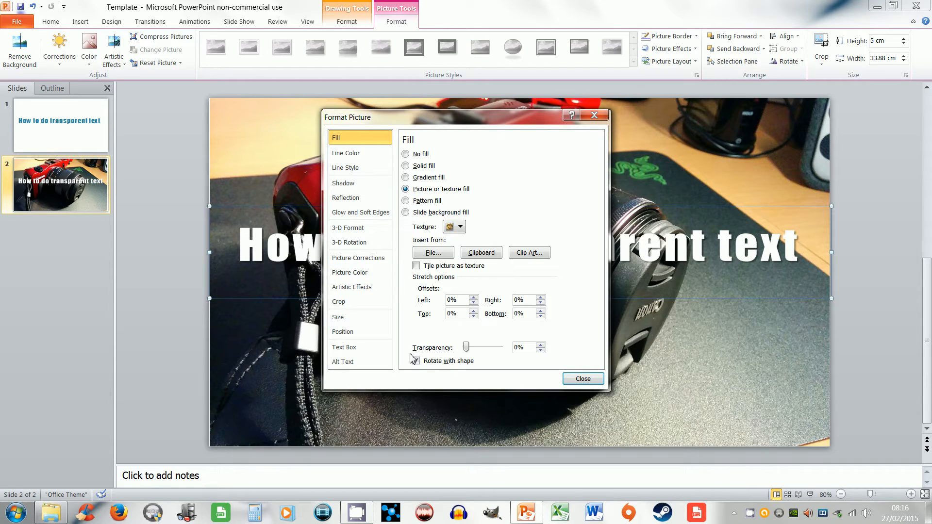
{"action": "left_click", "coordinate": [416, 361]}
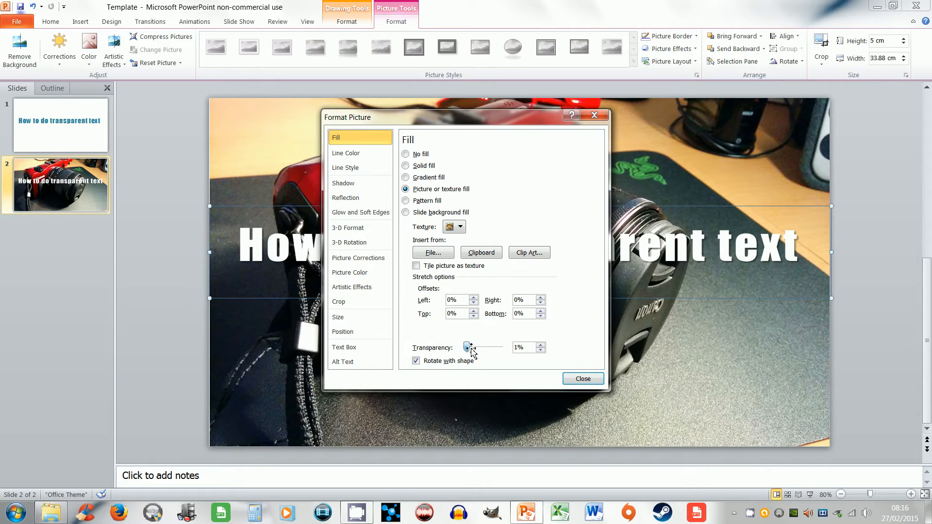
{"action": "left_click_drag", "start_coordinate": [468, 347], "coordinate": [484, 347]}
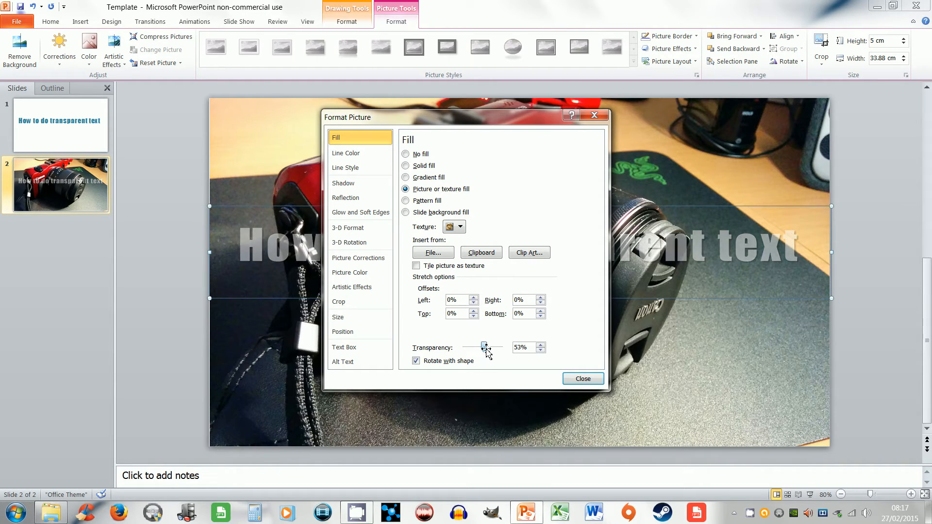
{"action": "left_click_drag", "start_coordinate": [483, 347], "coordinate": [502, 347]}
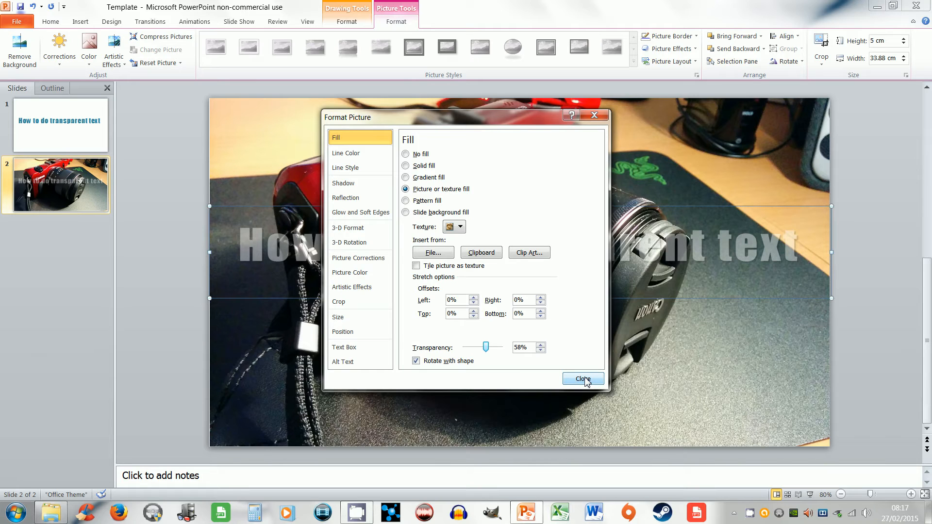
{"action": "left_click", "coordinate": [582, 379]}
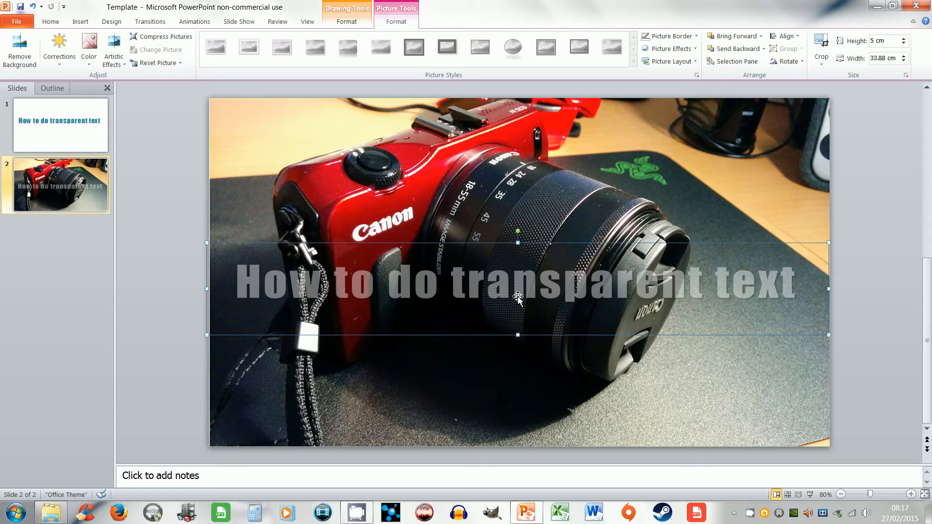
{"action": "mouse_move", "coordinate": [151, 322]}
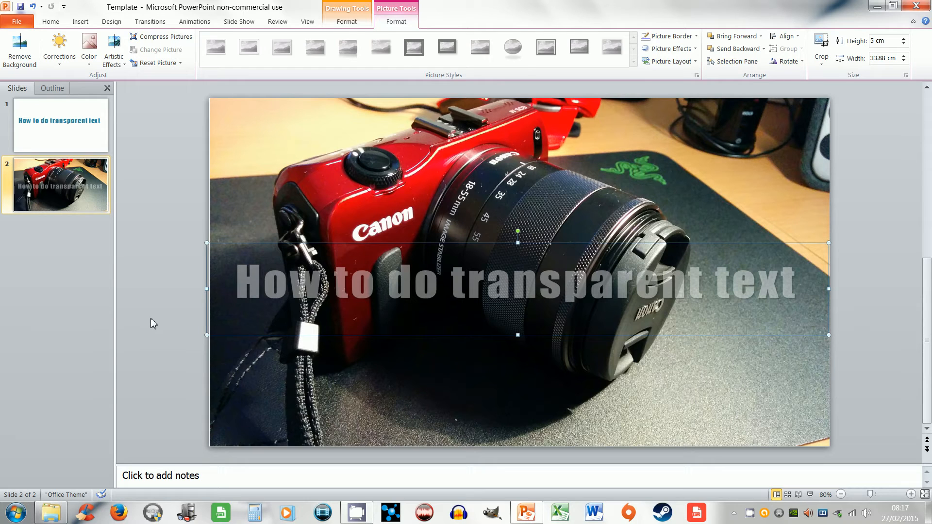
- Save the current slide only as a JPEG named 'how its done'
{"action": "left_click", "coordinate": [50, 21]}
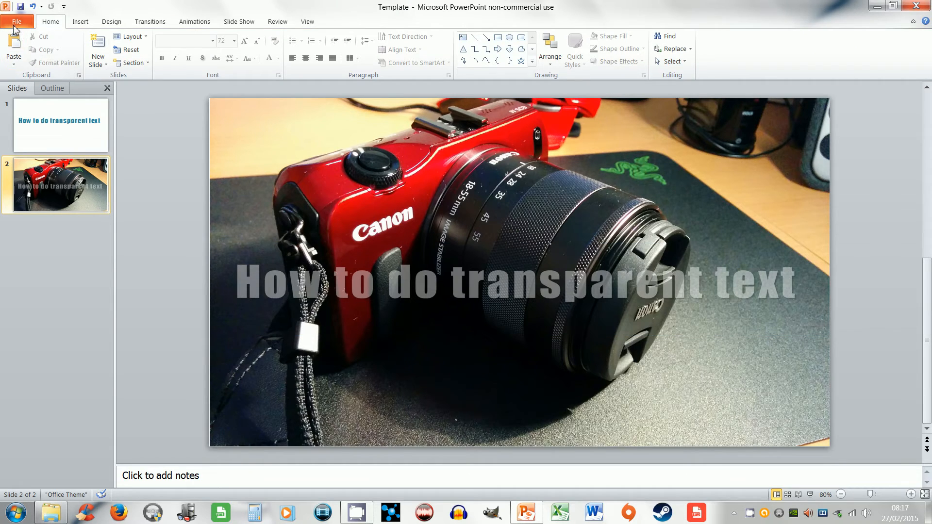
{"action": "left_click", "coordinate": [18, 21]}
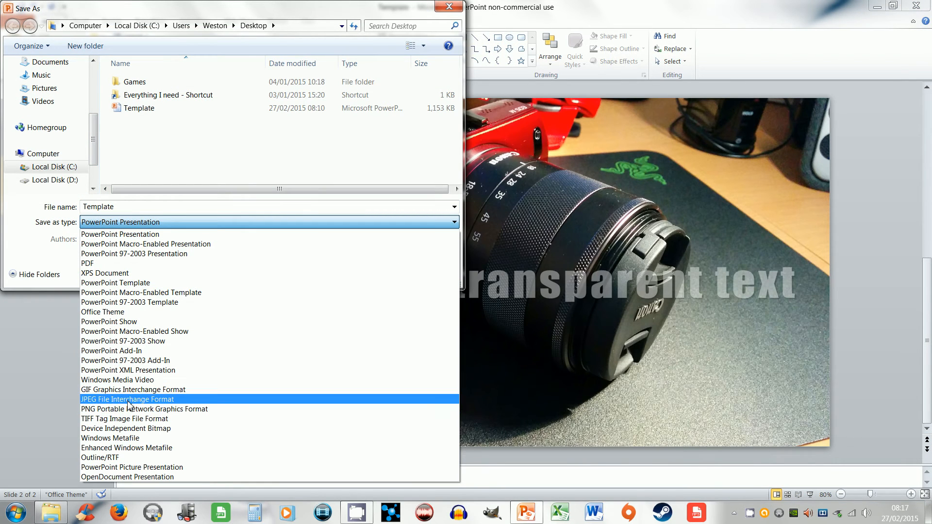
{"action": "left_click", "coordinate": [126, 398]}
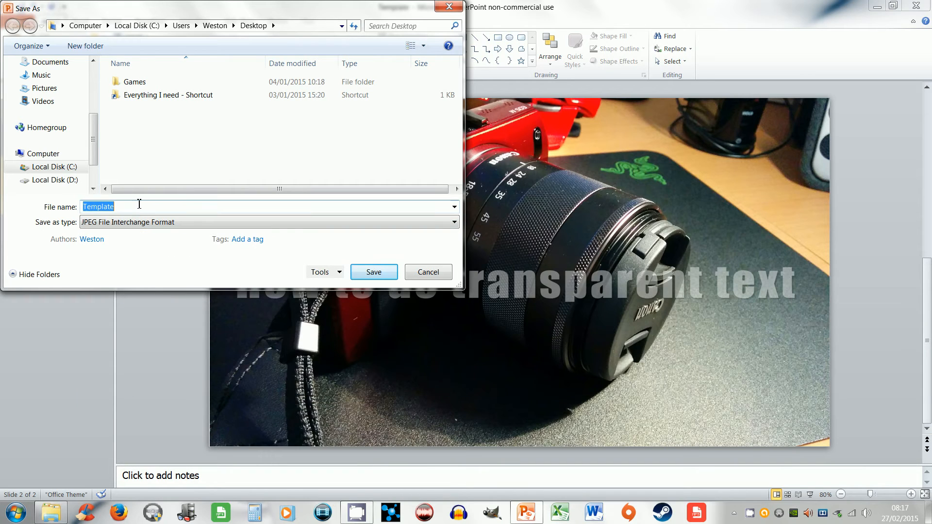
{"action": "type", "text": "how"}
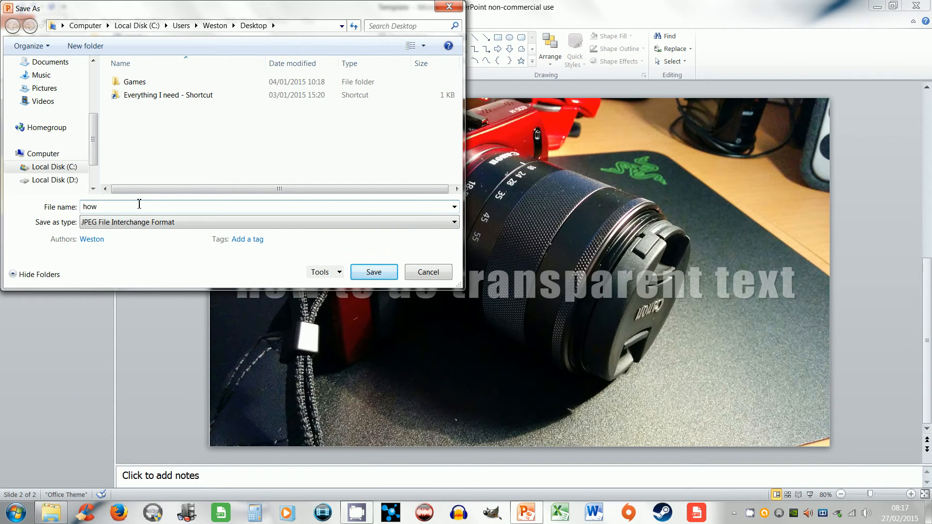
{"action": "type", "text": "its done"}
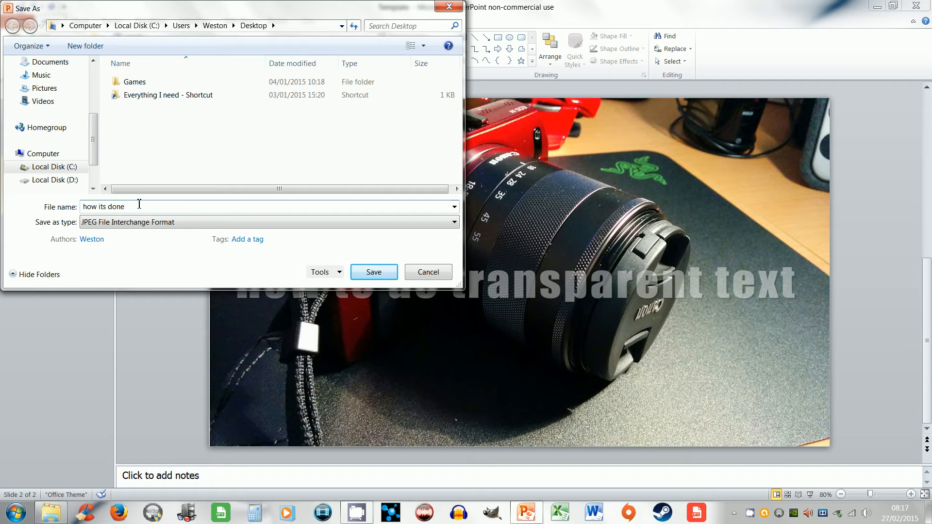
{"action": "left_click", "coordinate": [374, 272]}
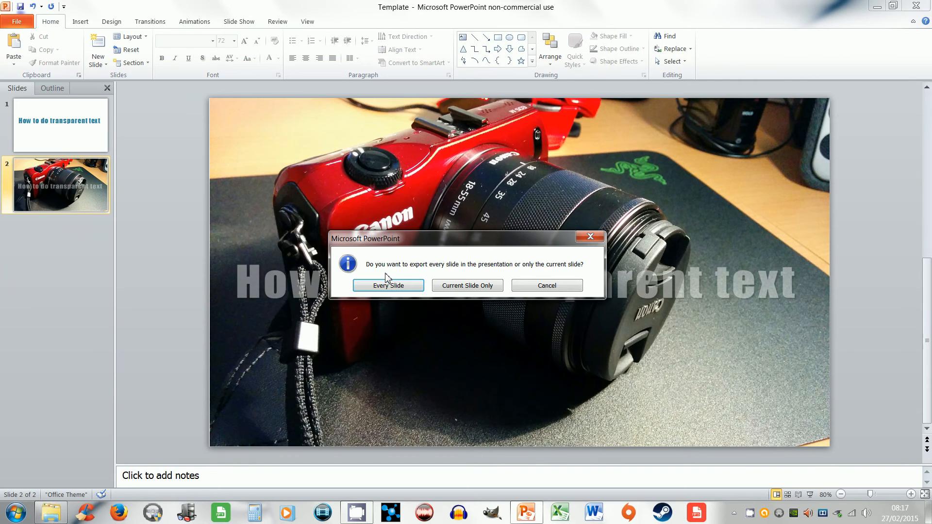
{"action": "mouse_move", "coordinate": [474, 291]}
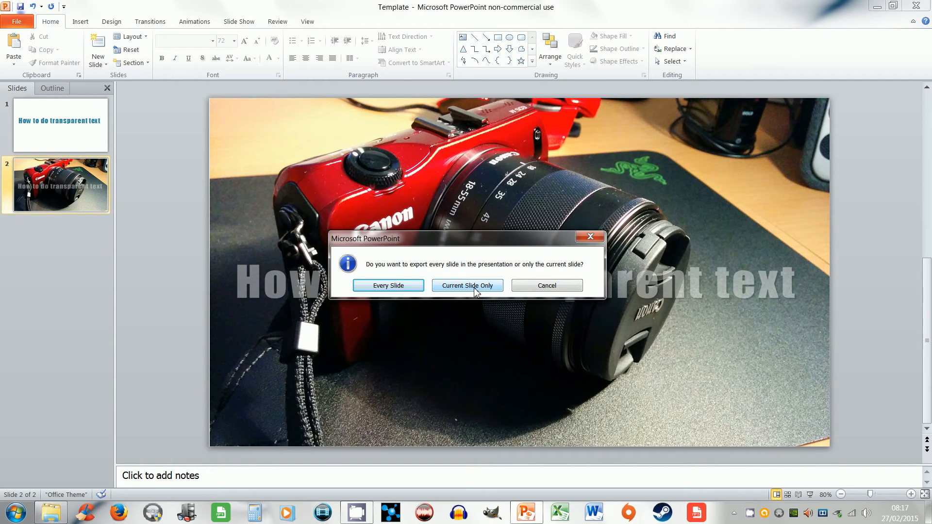
{"action": "left_click", "coordinate": [467, 285]}
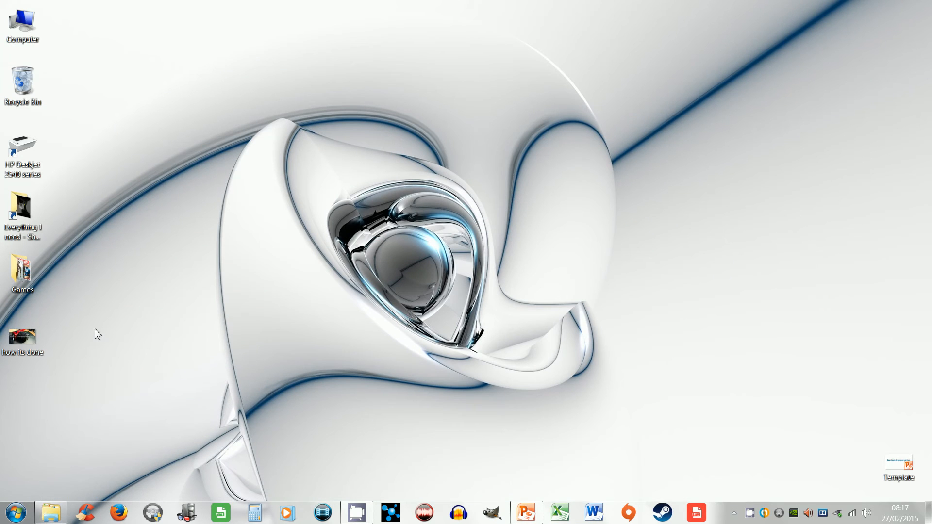
- Open the 'how its done' JPEG from the desktop in Windows Photo Viewer
{"action": "double_click", "coordinate": [22, 336]}
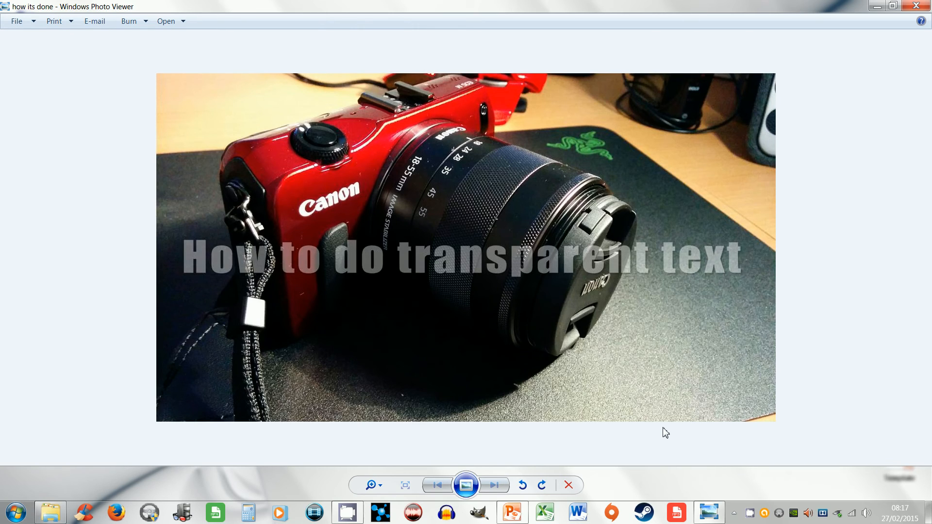
{"action": "mouse_move", "coordinate": [732, 477]}
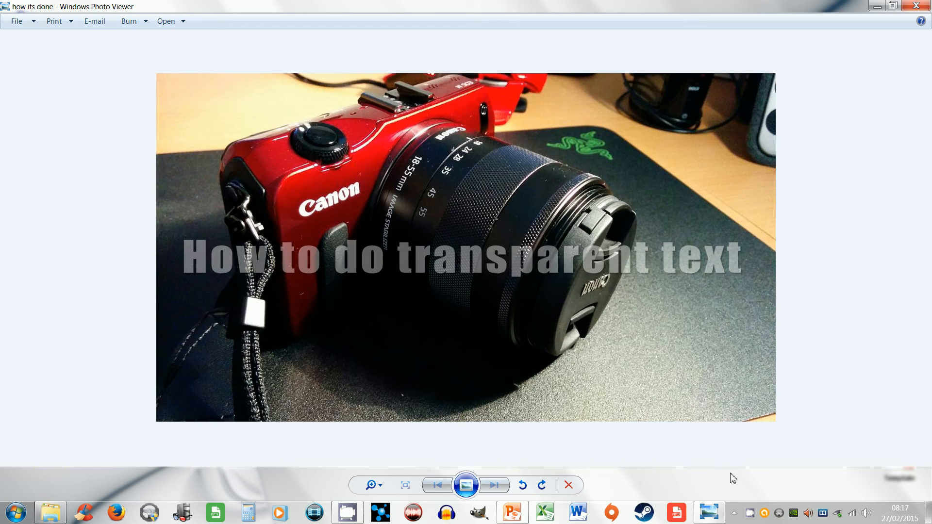